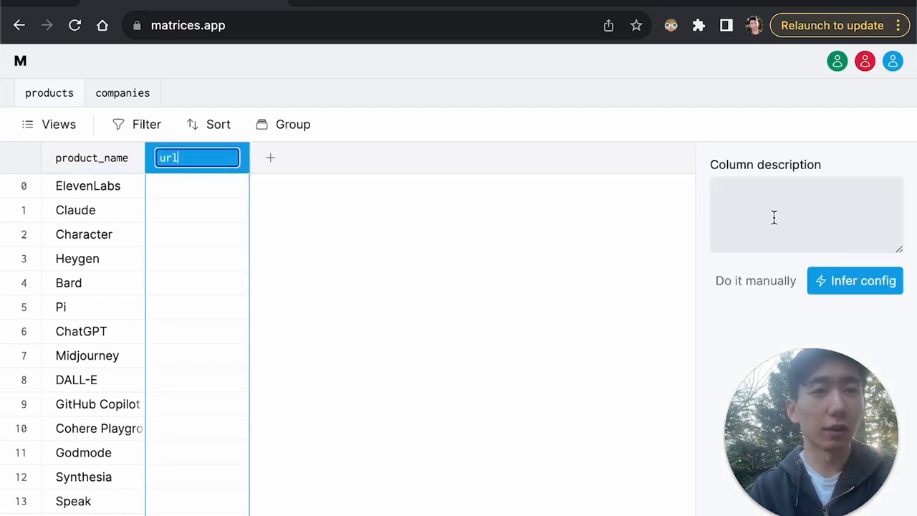
# Describe the url column as the product's homepage url, infer its config and start scraping
pyautogui.write('the')
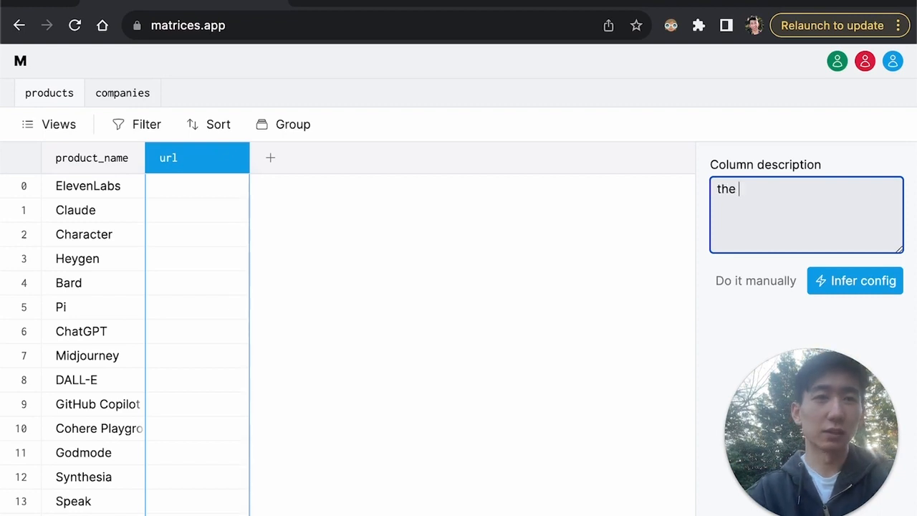
pyautogui.write("url of the product's homepage")
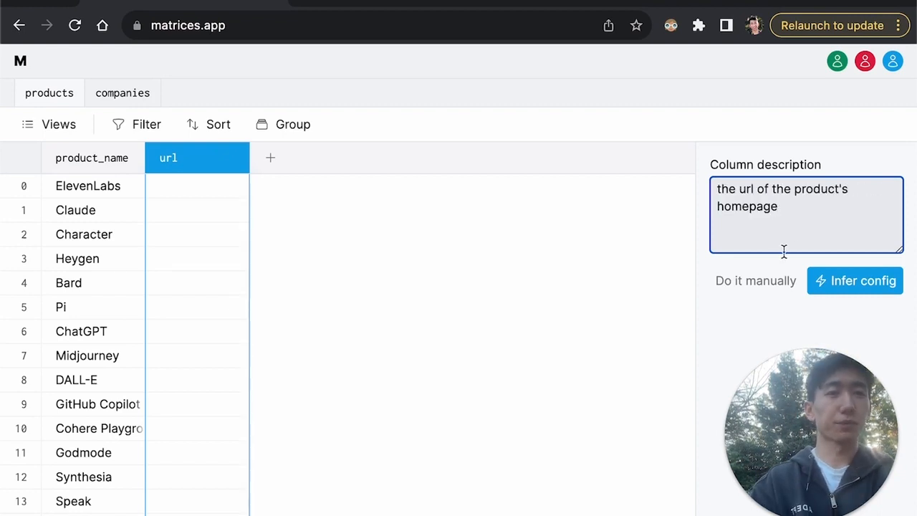
pyautogui.click(855, 280)
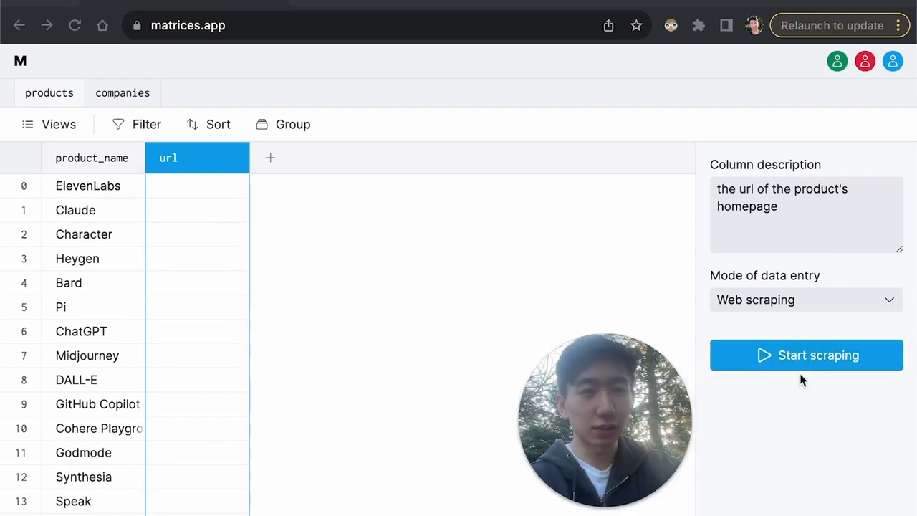
pyautogui.click(806, 355)
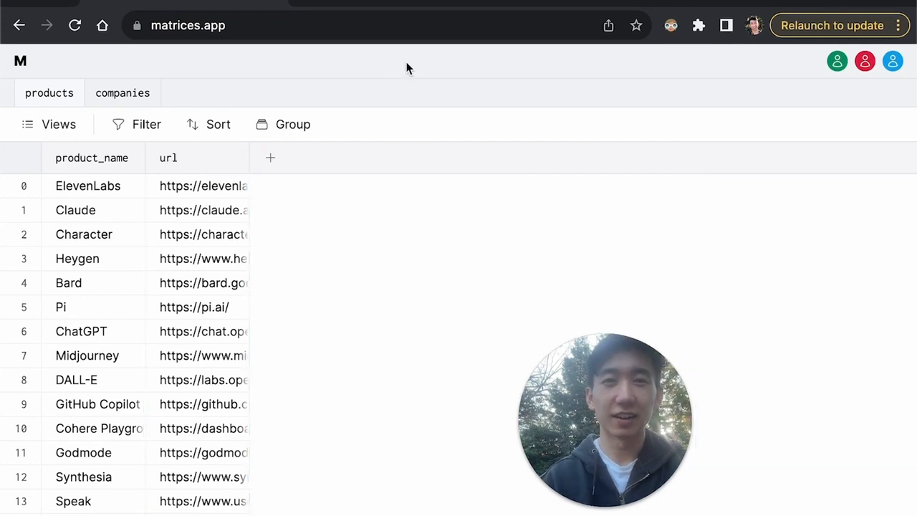
# Add a new column beside url and name it tagline
pyautogui.click(270, 157)
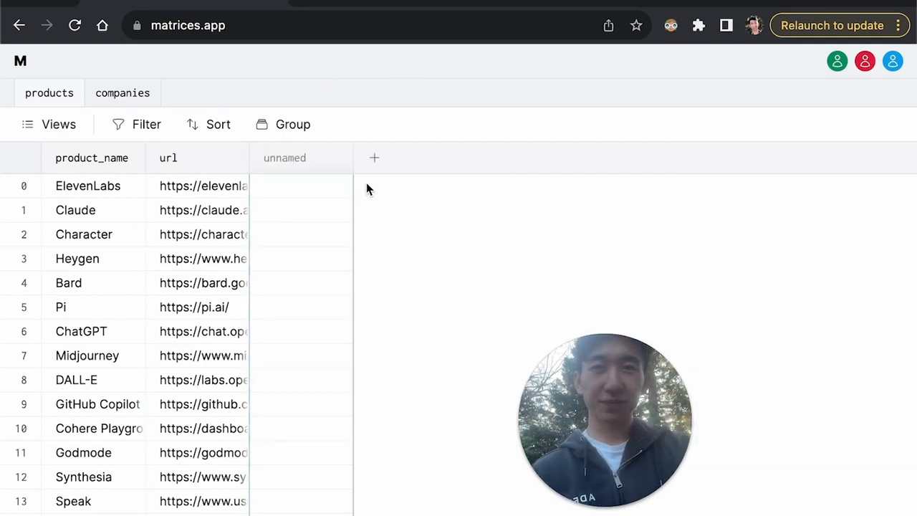
pyautogui.click(203, 234)
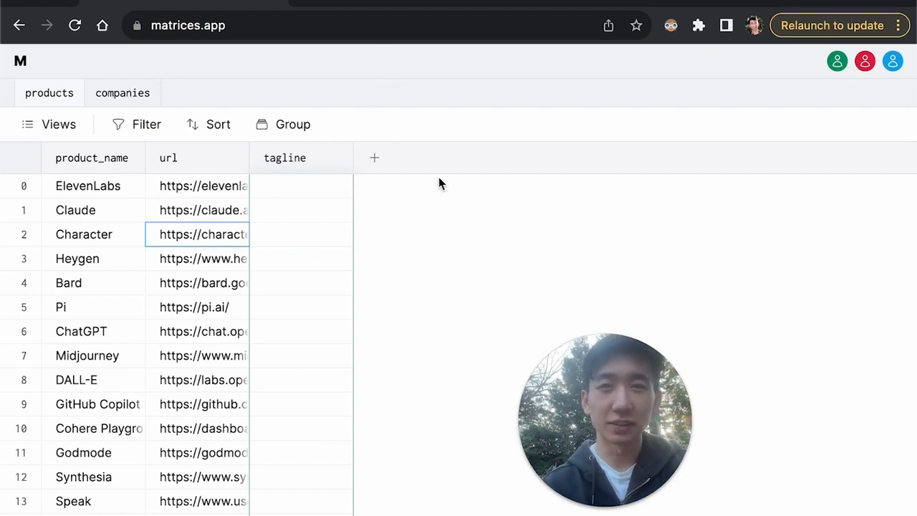
pyautogui.moveTo(405, 197)
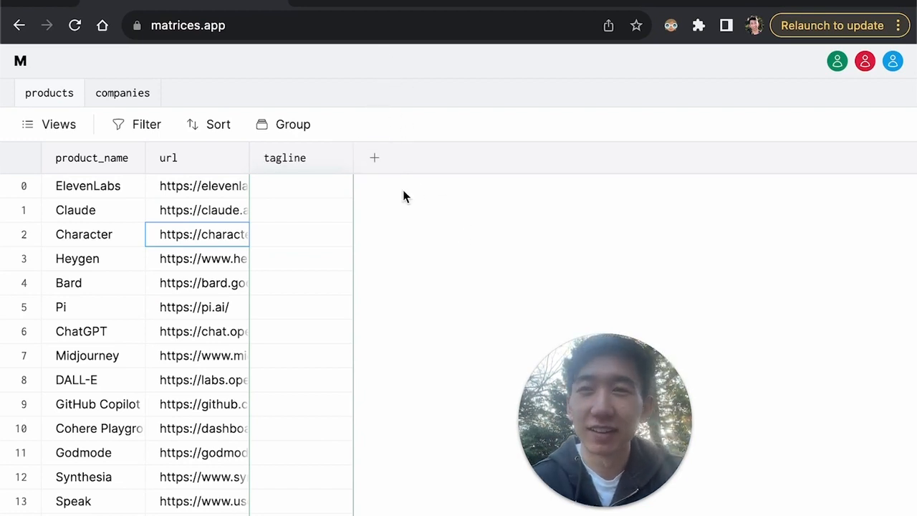
# Add a logo column described as the product's homepage logo and infer its config
pyautogui.click(374, 157)
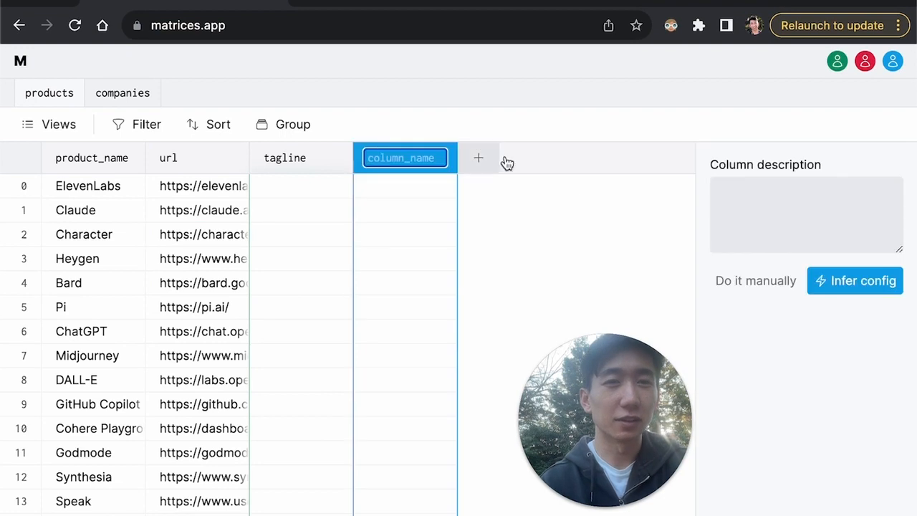
pyautogui.write('logo')
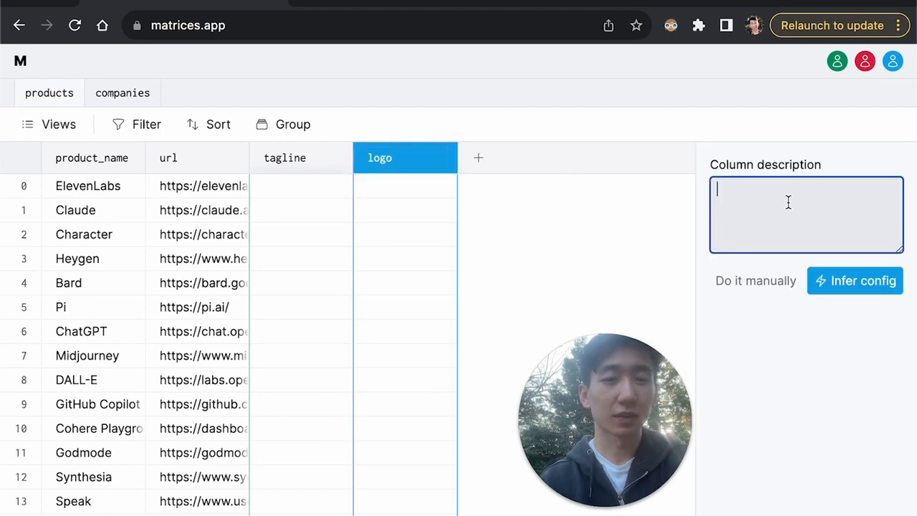
pyautogui.write('the logo of the product from the')
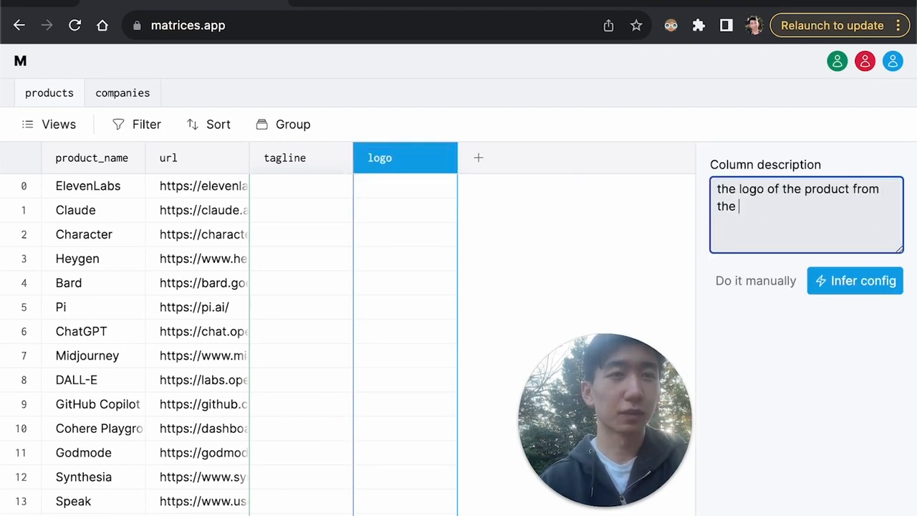
pyautogui.click(855, 280)
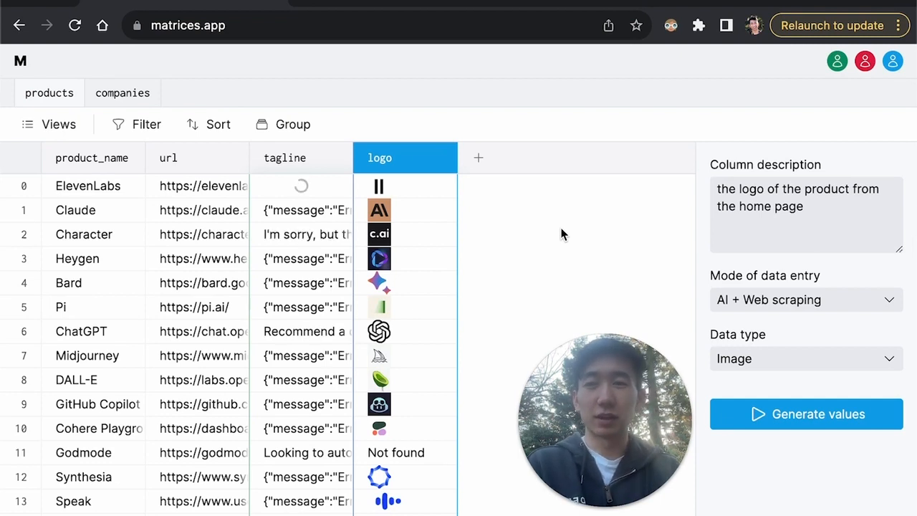
pyautogui.moveTo(512, 210)
pyautogui.write('crunchbase_url')
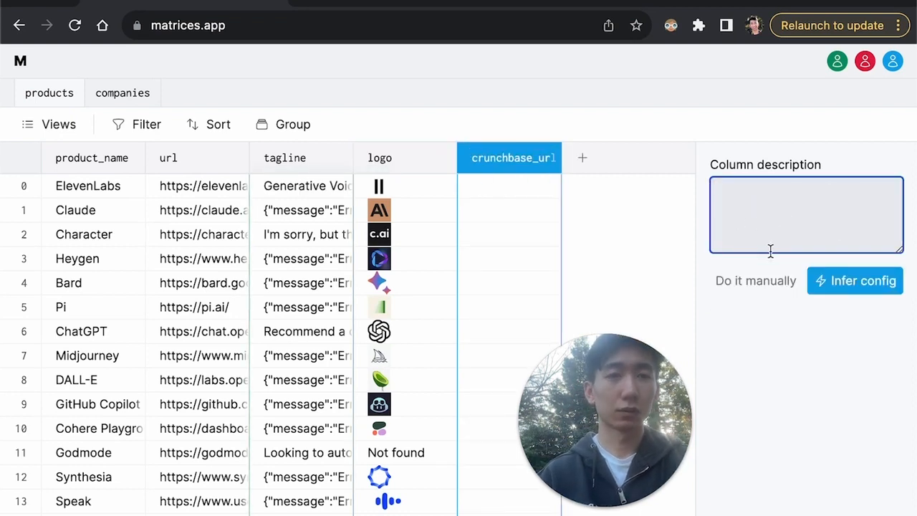
# Describe and configure crunchbase_url as the Crunchbase profile link, then configure and generate funding values
pyautogui.write("the url of the product's crunchbase pr")
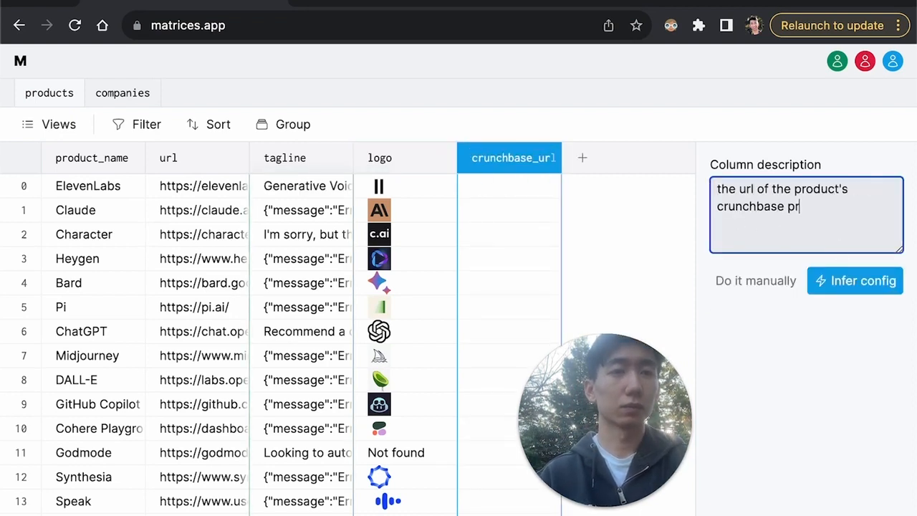
pyautogui.click(855, 280)
pyautogui.write('the amo')
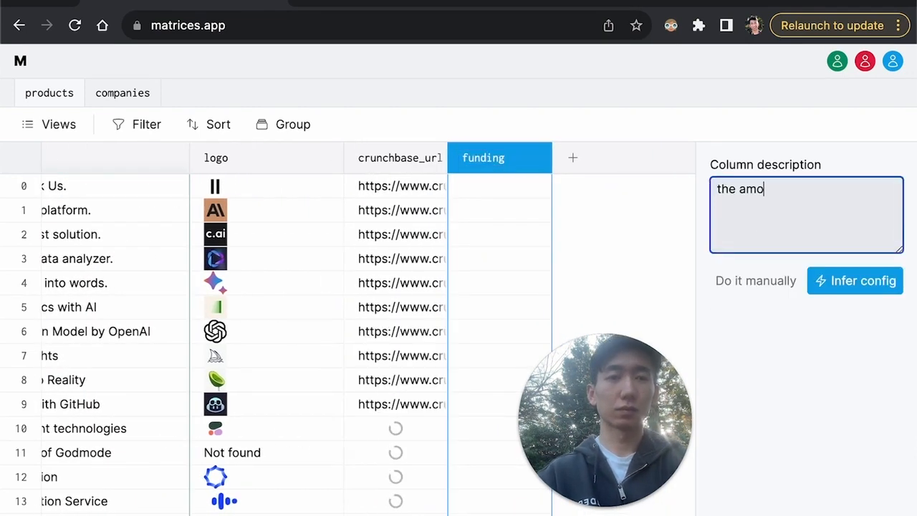
pyautogui.click(855, 281)
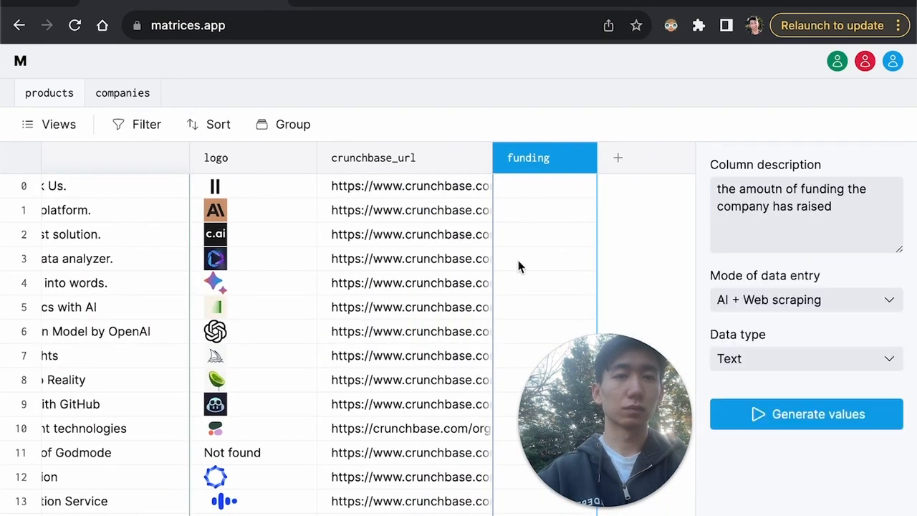
pyautogui.click(806, 414)
pyautogui.write('the')
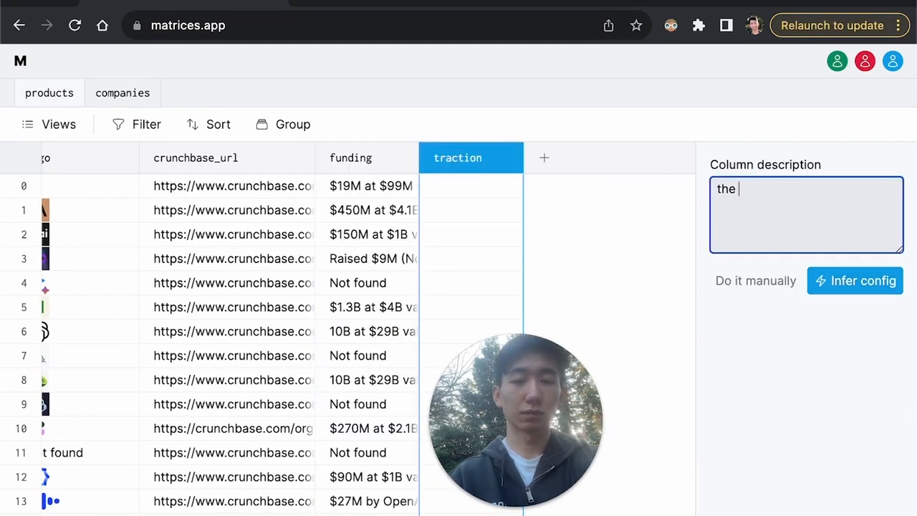
# Describe traction as usage garnered (DAU, MAU, etc.), infer its config, then add another column
pyautogui.write('amount of usage the product has garnered (DAU, MAU, etc.)')
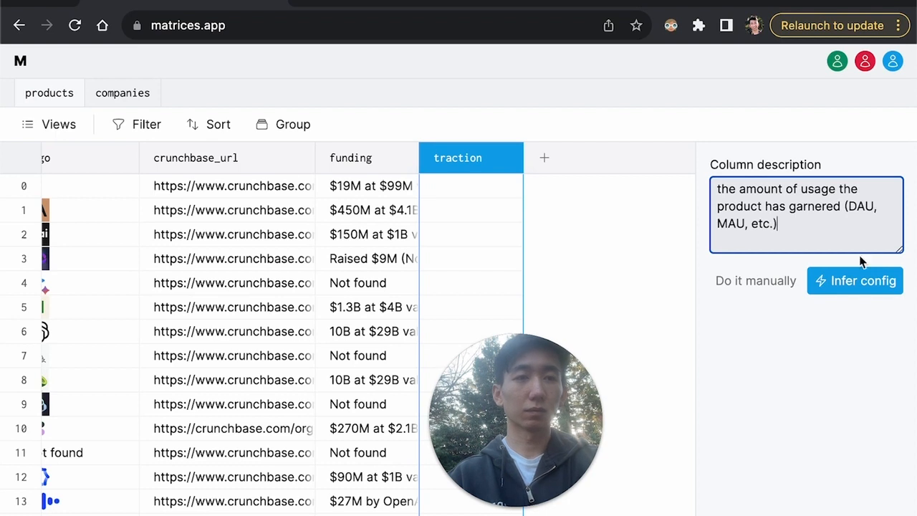
pyautogui.click(855, 280)
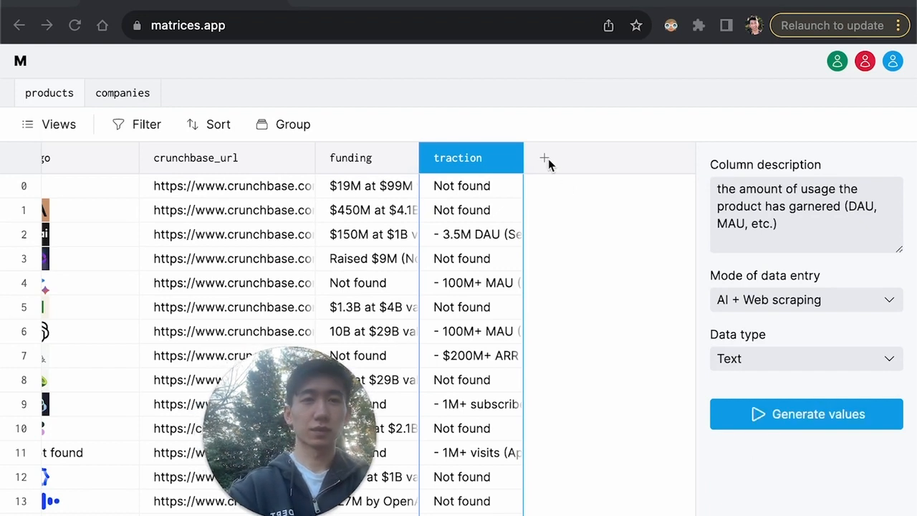
pyautogui.moveTo(602, 322)
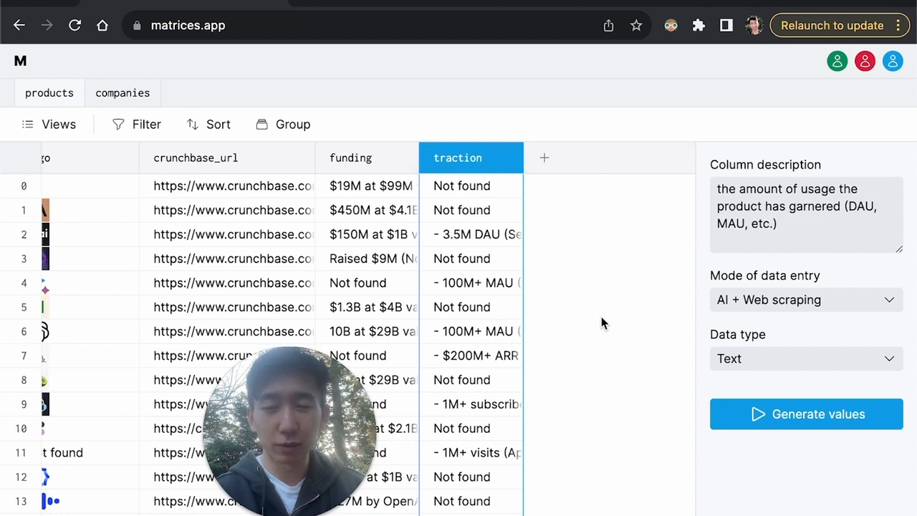
pyautogui.click(544, 158)
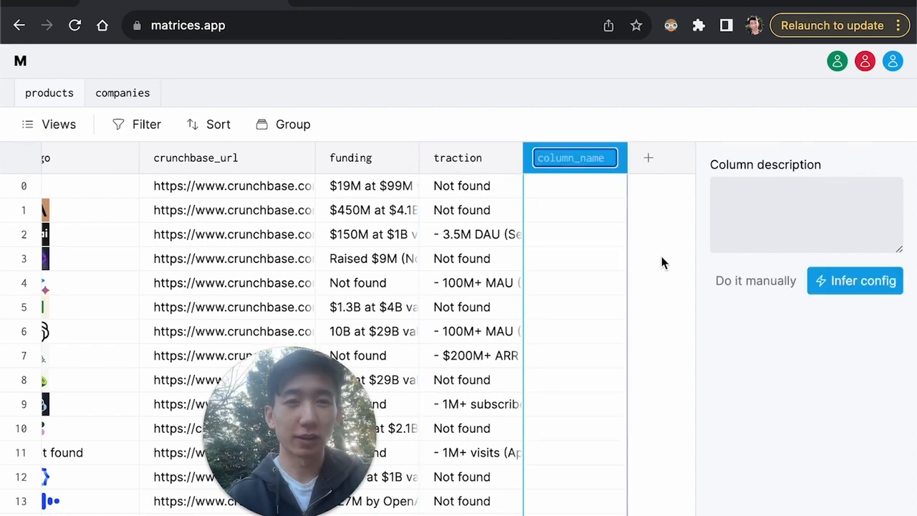
# Name the column notability_score, describe it as a 1-10 rating from funding and traction, and generate scores
pyautogui.write('notability_sco')
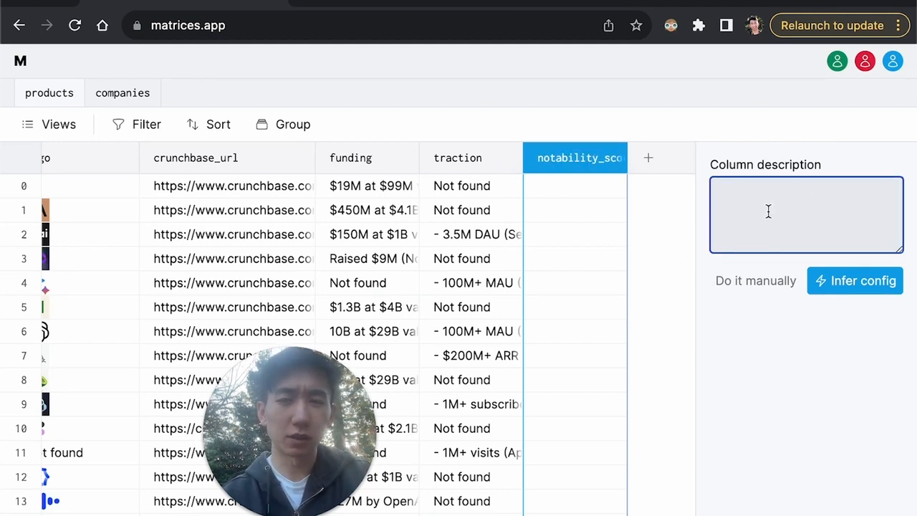
pyautogui.write('a rating from 1-1')
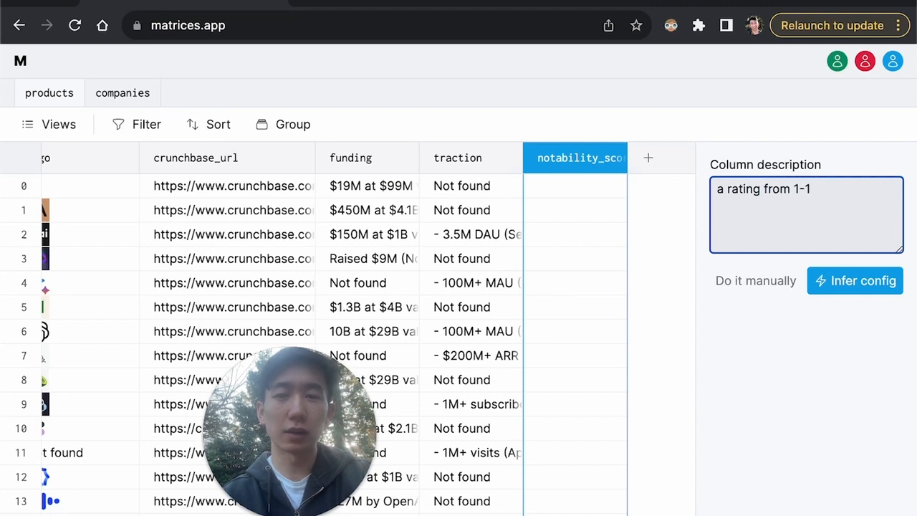
pyautogui.write('0 of how notable the produc')
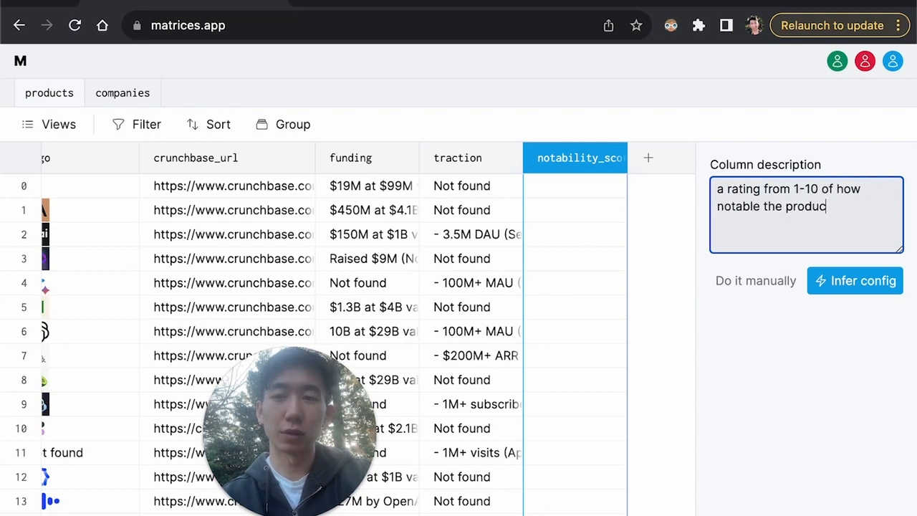
pyautogui.write('is based on how much funding and traction it has')
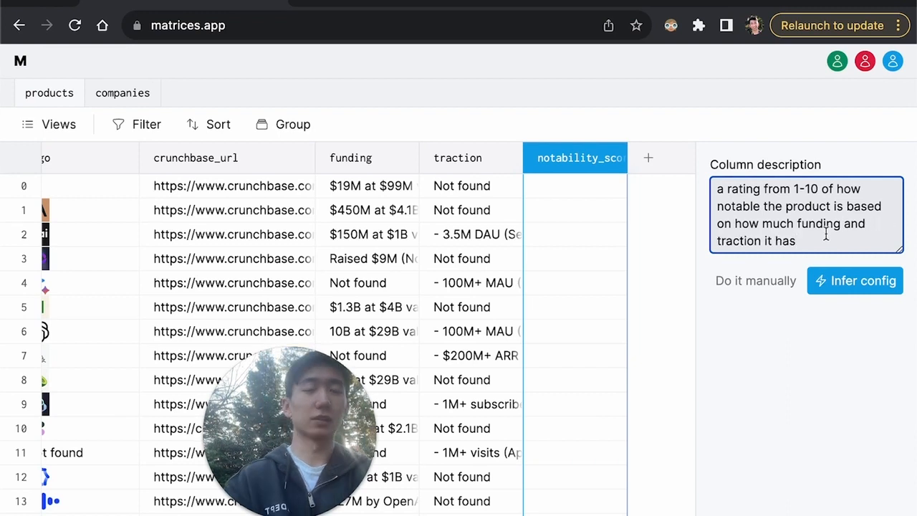
pyautogui.click(855, 280)
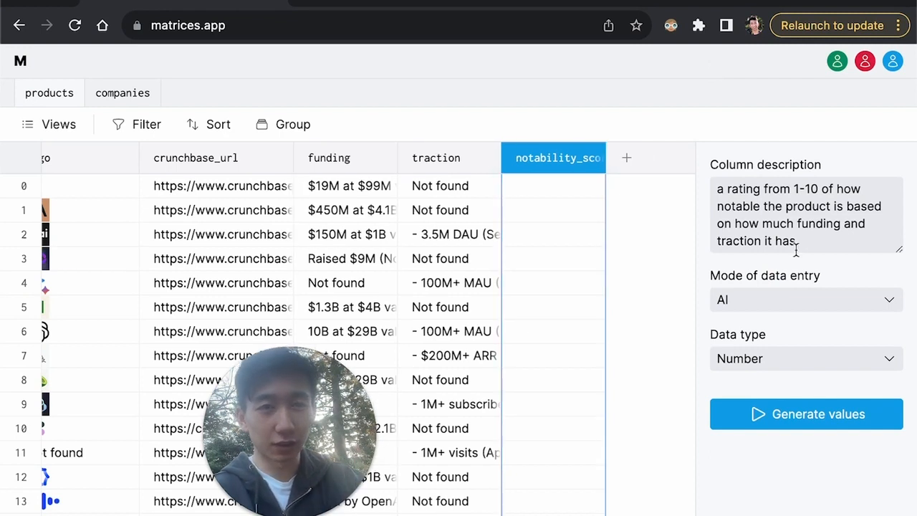
pyautogui.click(805, 414)
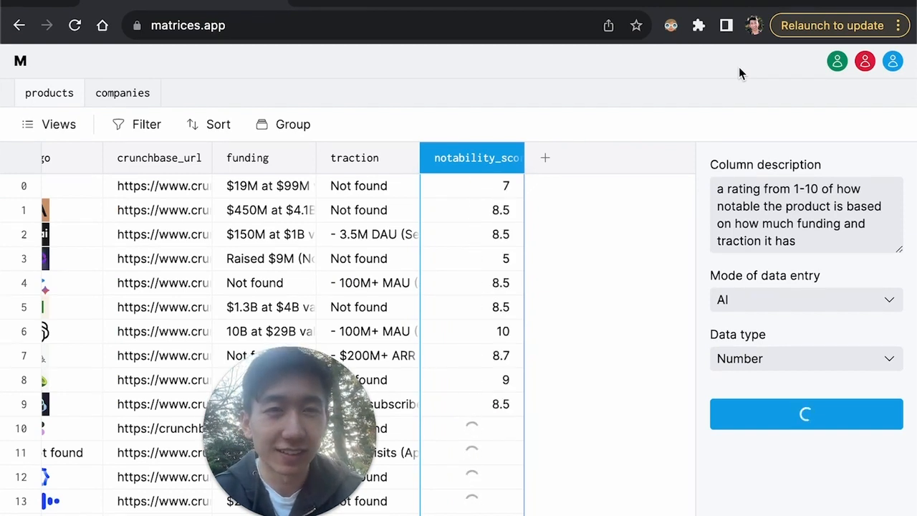
pyautogui.hscroll(-3)
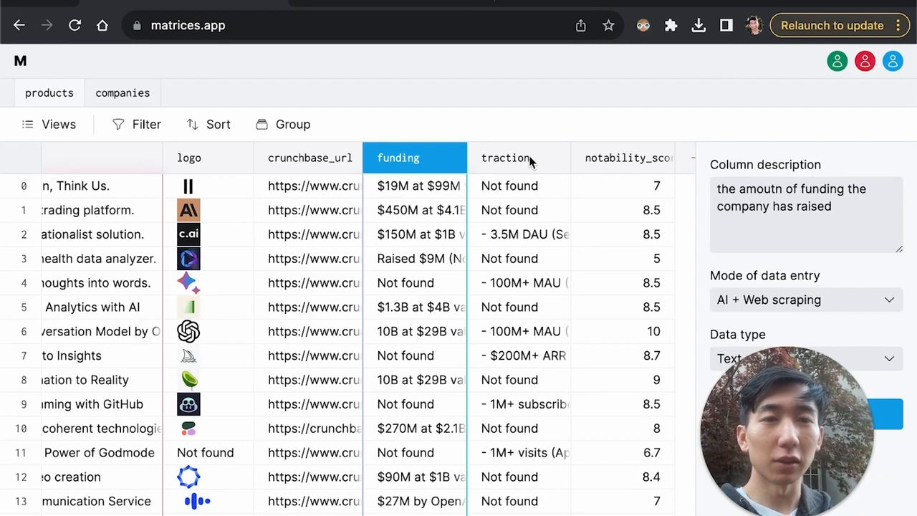
pyautogui.moveTo(545, 199)
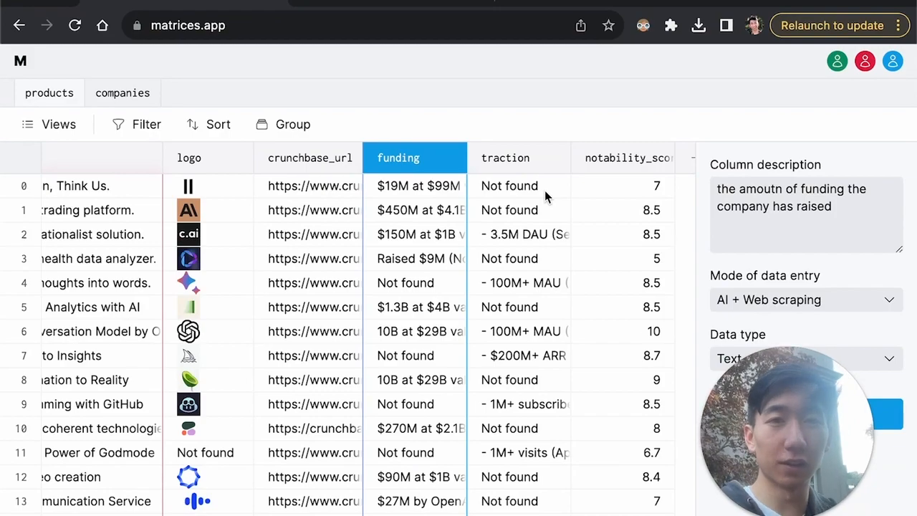
# Switch to the Plethora site tab and scroll through the AI product gallery
pyautogui.click(217, 25)
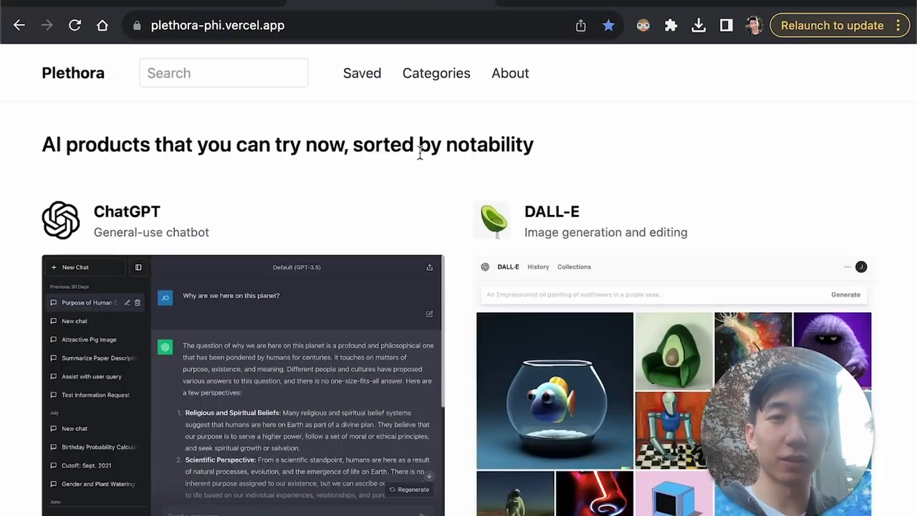
pyautogui.scroll(-3)
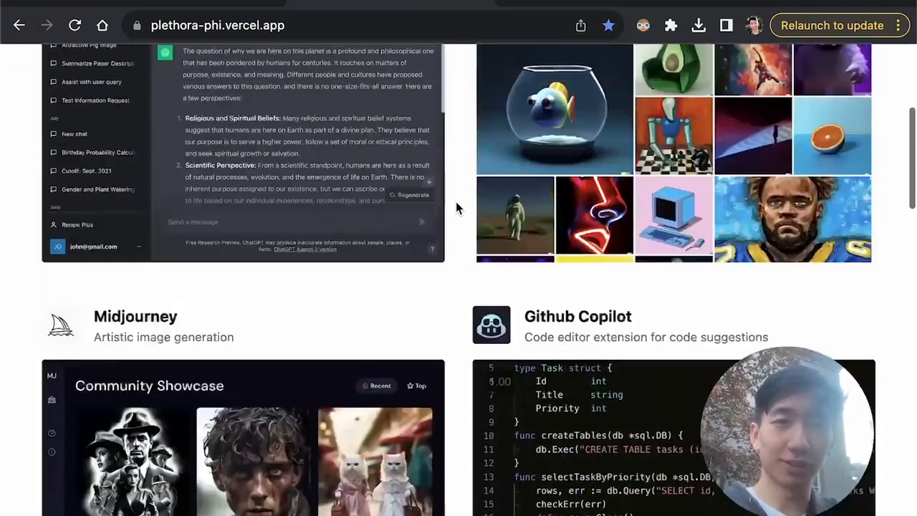